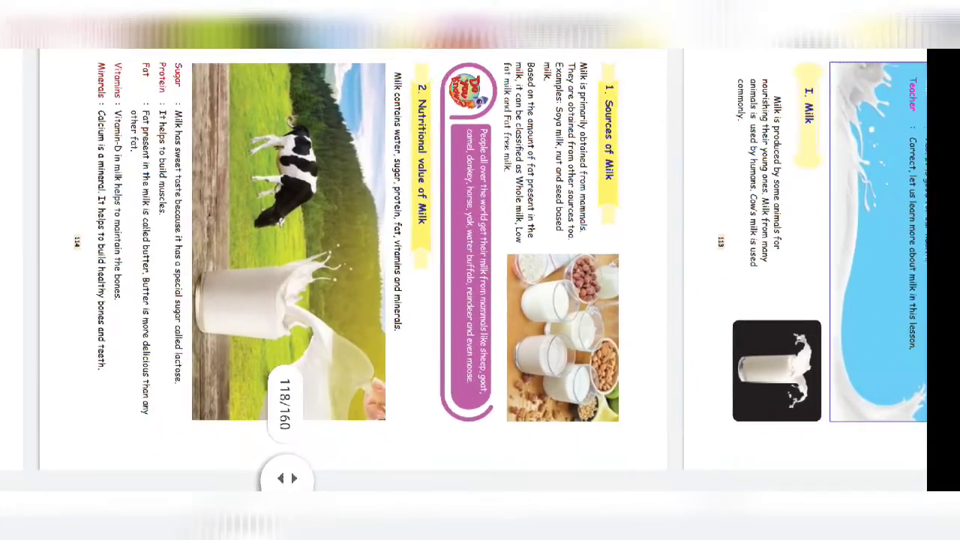
Flip from page 118 to page 119 on milk's health benefits
click(295, 478)
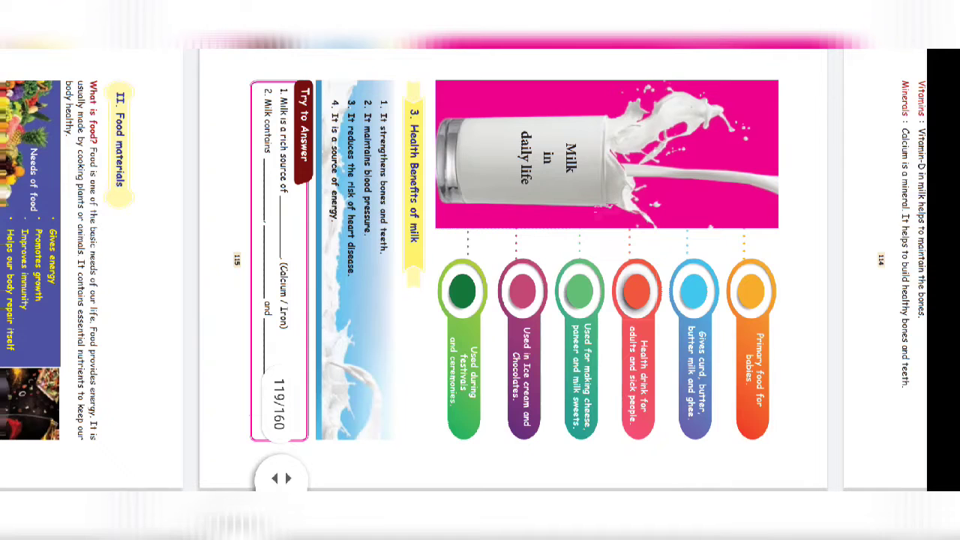
click(291, 478)
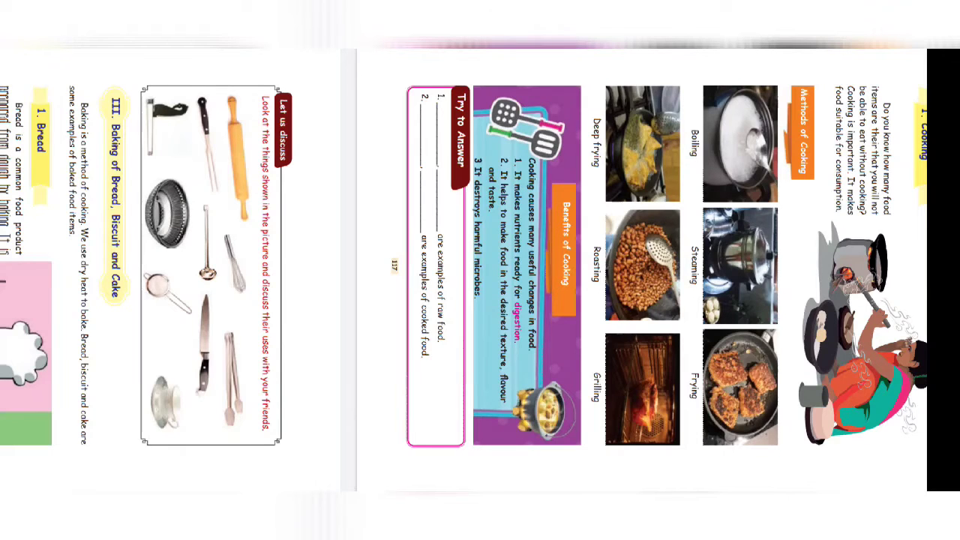
Scroll forward through the flipbook to the lesson's exercise page, page 126
scroll(right, 3)
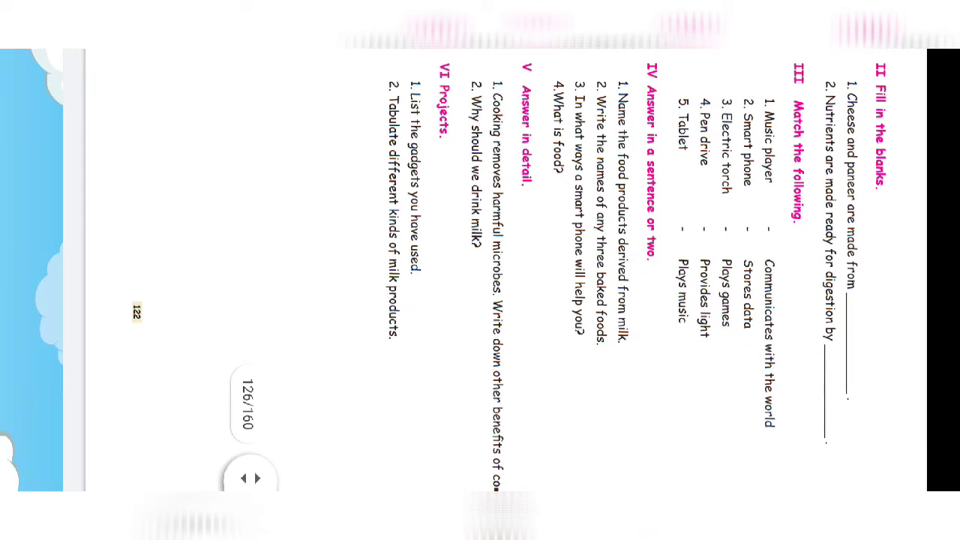
Scroll the flipbook back to page 120 on food materials and cooking
scroll(down, 3)
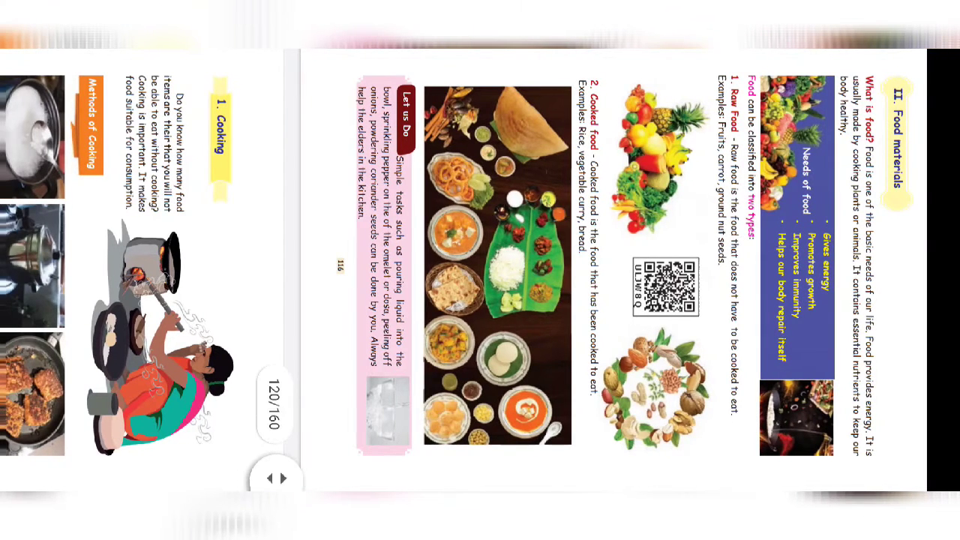
Page forward past the baked foods pages to the exercises on page 126
click(285, 478)
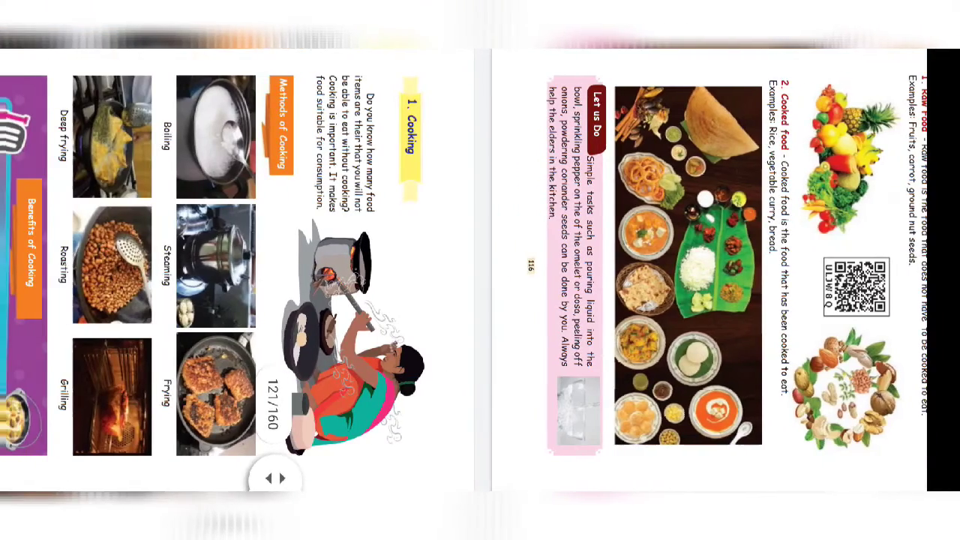
click(284, 478)
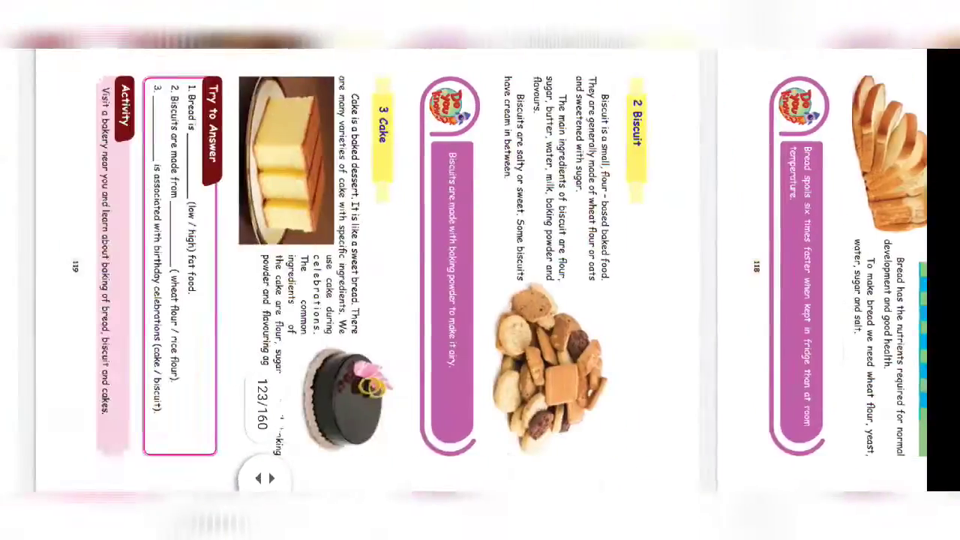
click(273, 478)
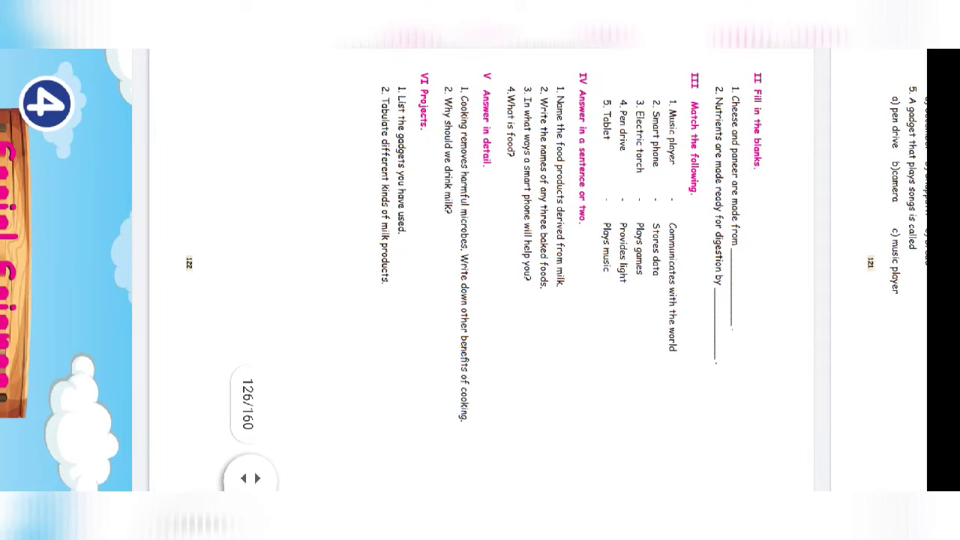
Flip back to page 120 with milk benefits and Food materials
click(244, 478)
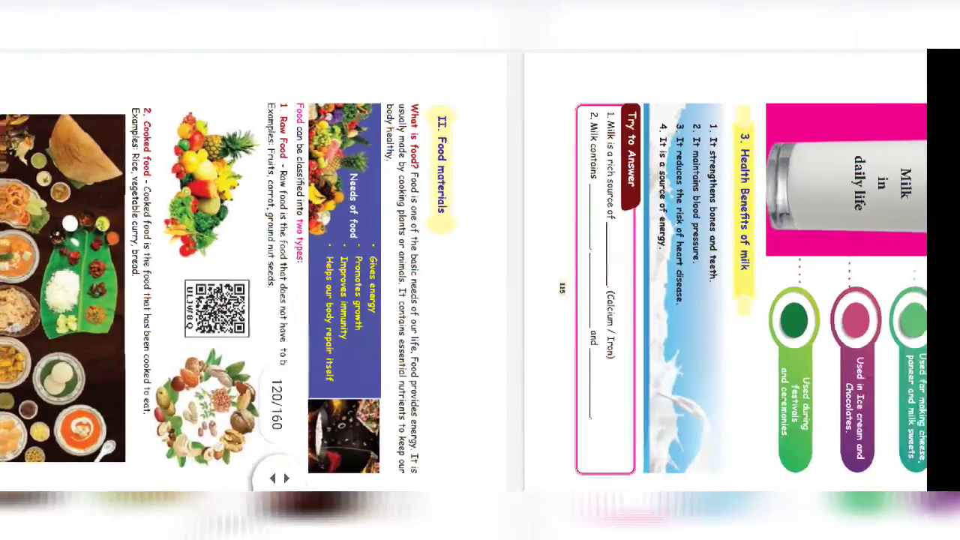
Page forward past the gadgets pages to the Projects exercises on page 126
click(292, 477)
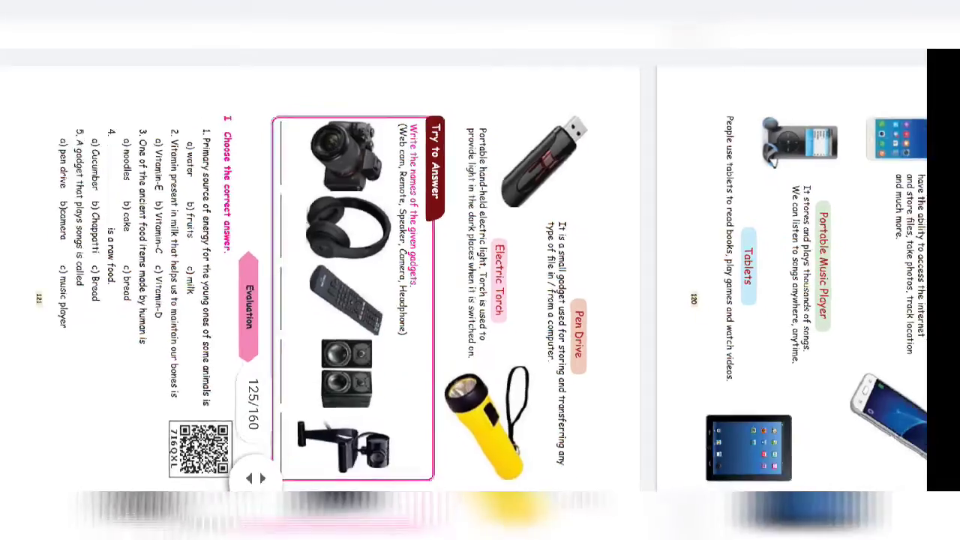
click(260, 478)
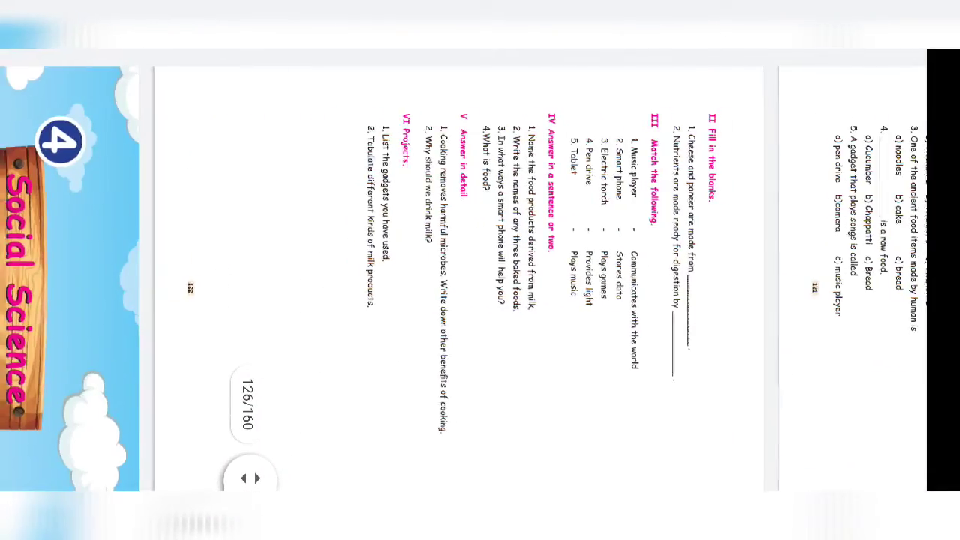